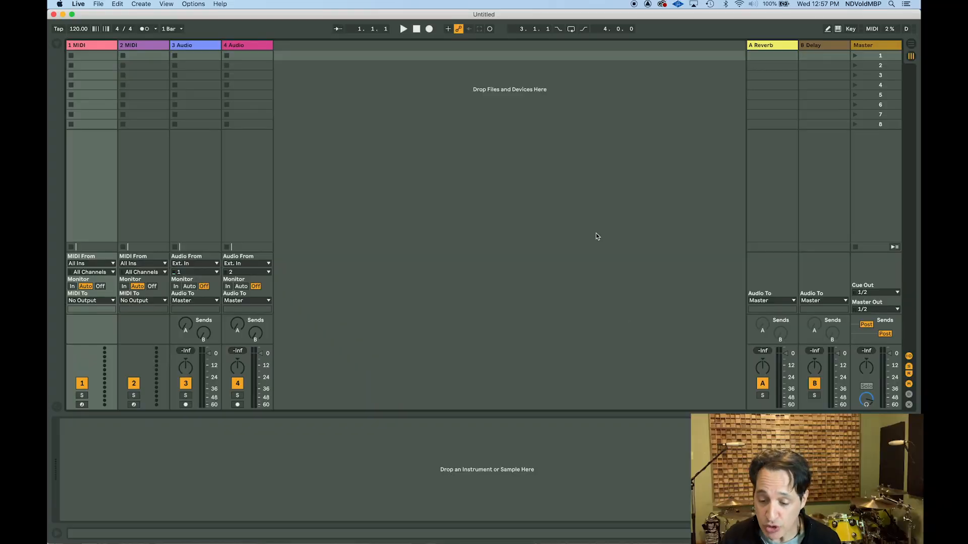
mouse_move(876, 54)
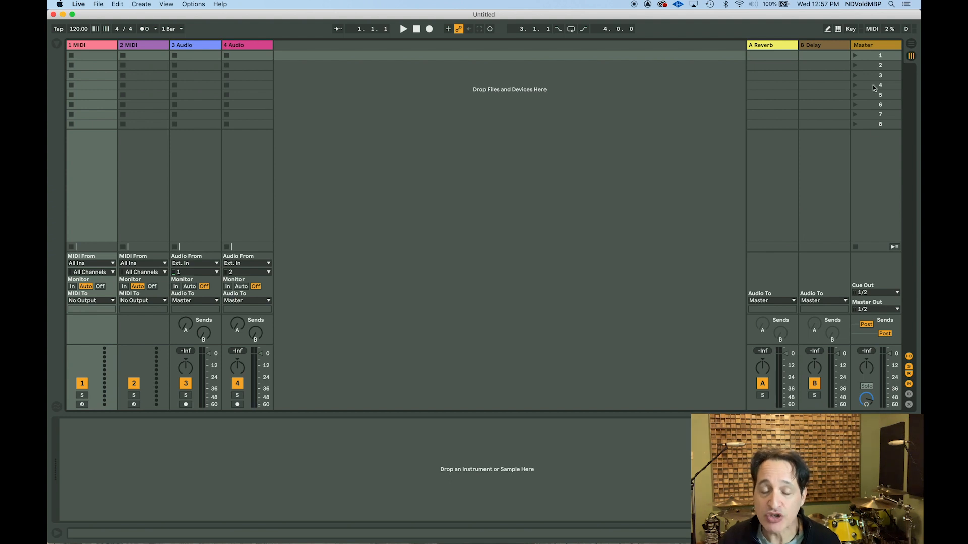
mouse_move(868, 59)
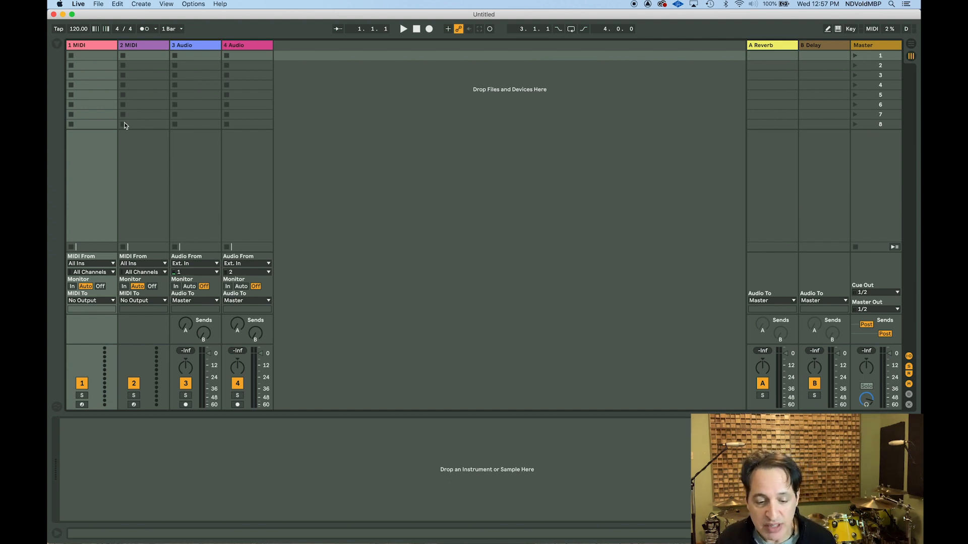
mouse_move(123, 88)
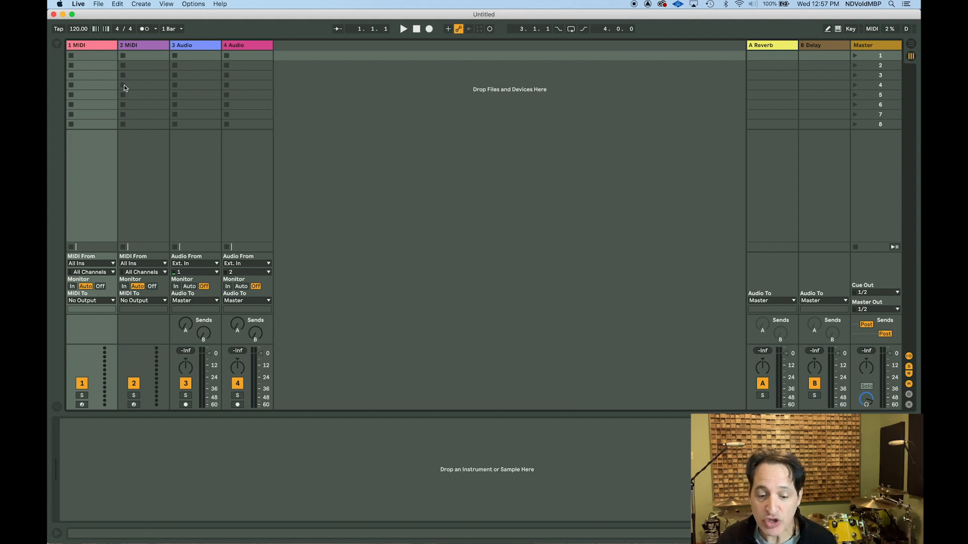
mouse_move(652, 115)
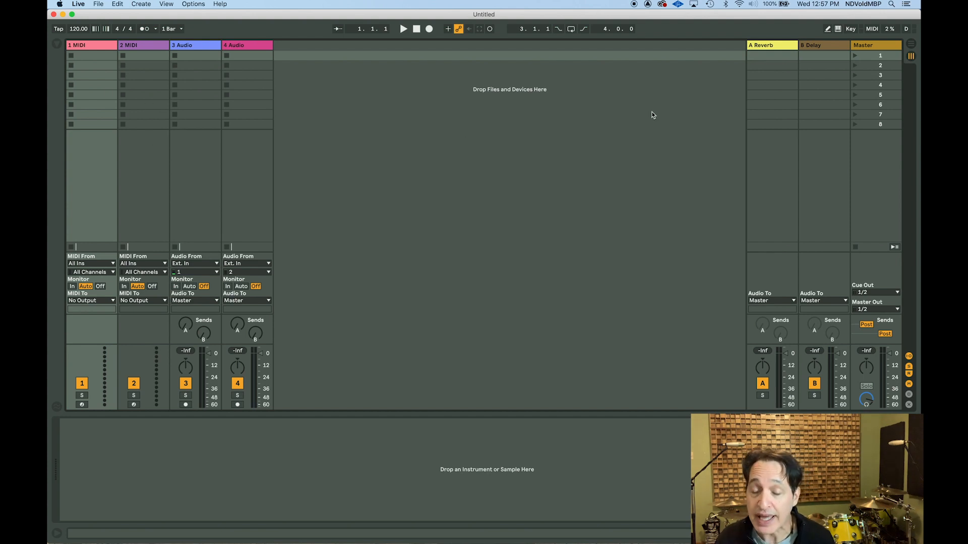
mouse_move(862, 62)
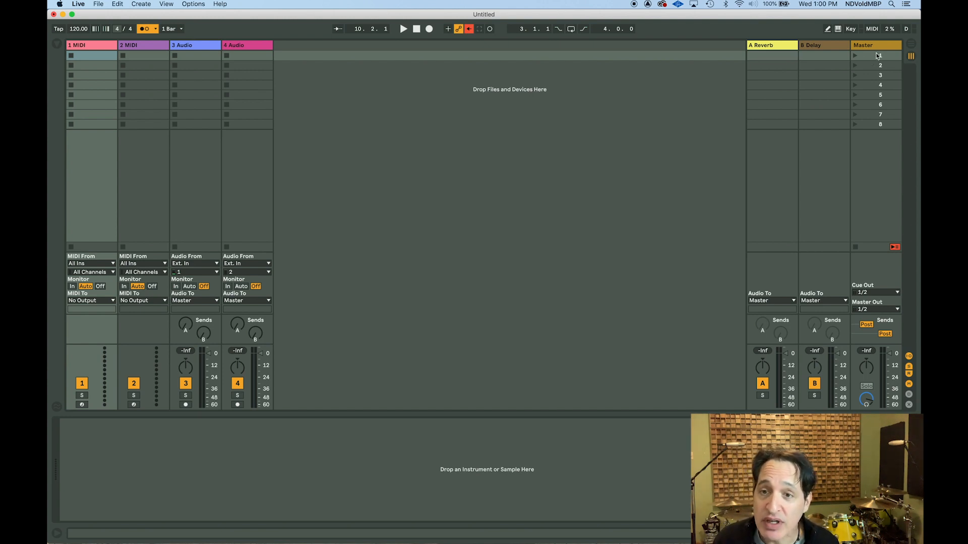
mouse_move(878, 136)
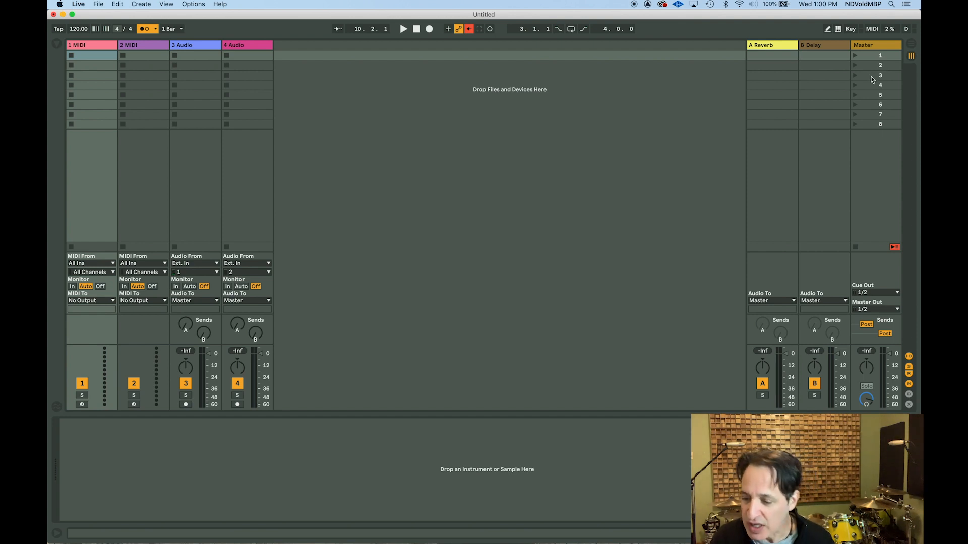
Select master scene 1 and rename it to '120bpm 4/4'.
left_click(876, 55)
type("20bpm 4/4")
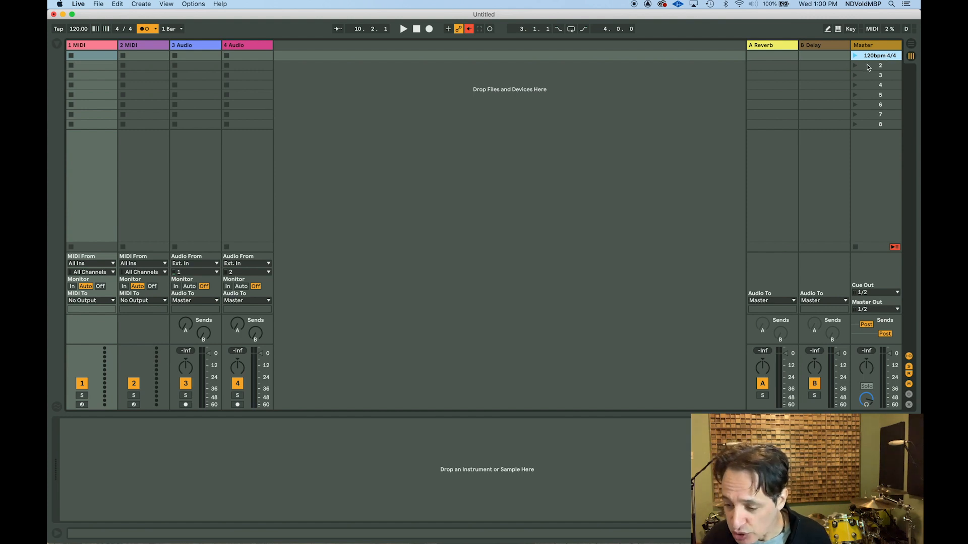
Rename the next master scenes to '150bpm 5/4', '200bpm 7/8', '103.5bpm 3/4' and '120bpm 4/4'.
left_click(879, 65)
type("180bpm 5/4")
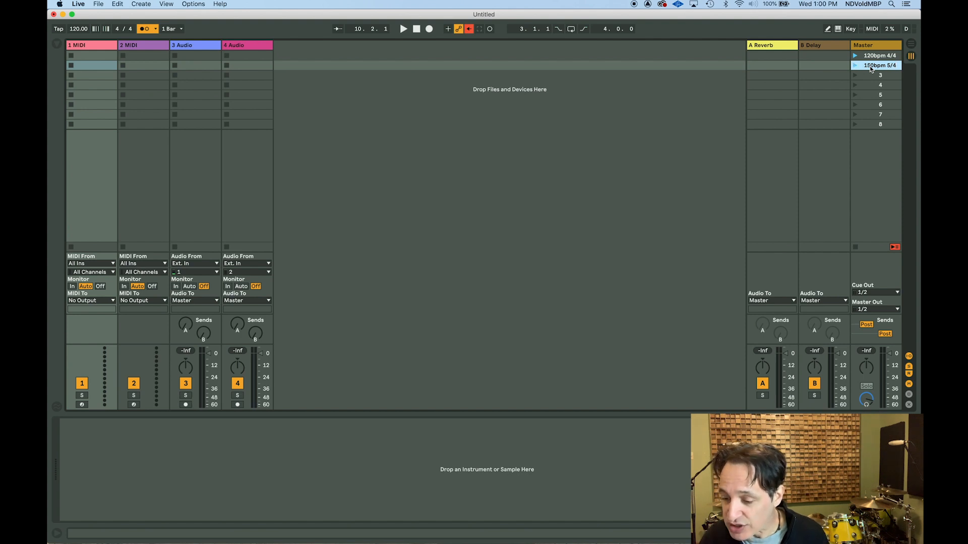
left_click(876, 74)
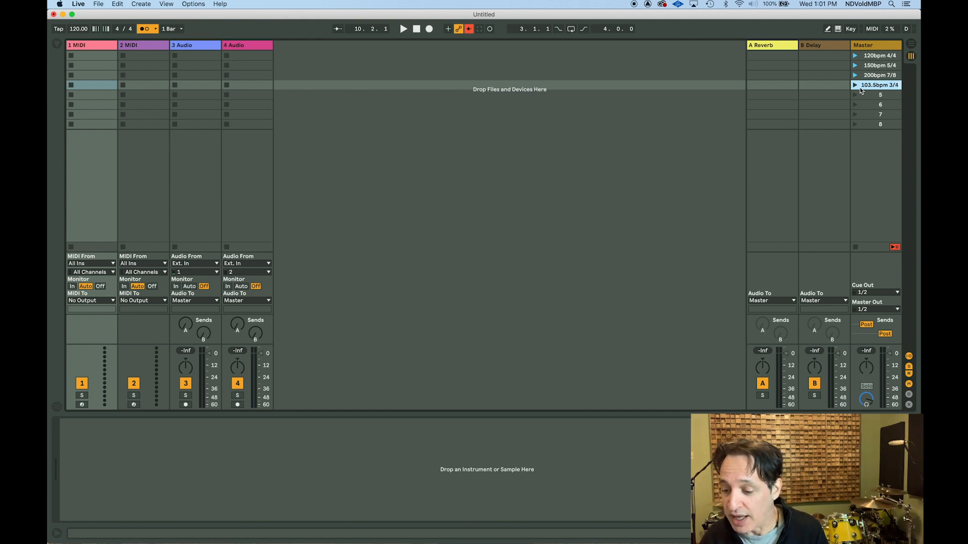
left_click(876, 95)
type("120bpm 4/4")
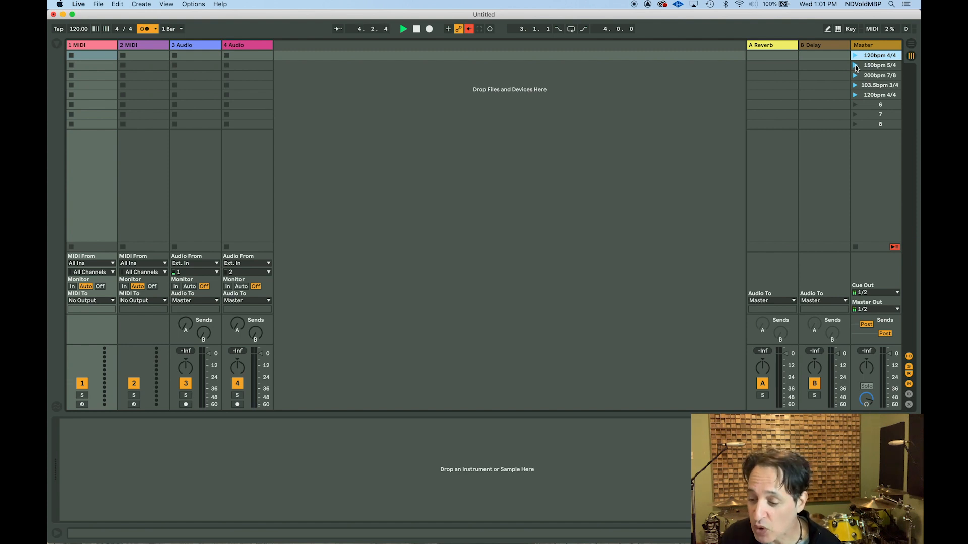
Launch scenes 2-5 in turn, stepping through 150bpm 5/4, 200bpm 7/8, 103.5bpm 3/4 and 120bpm 4/4.
left_click(856, 66)
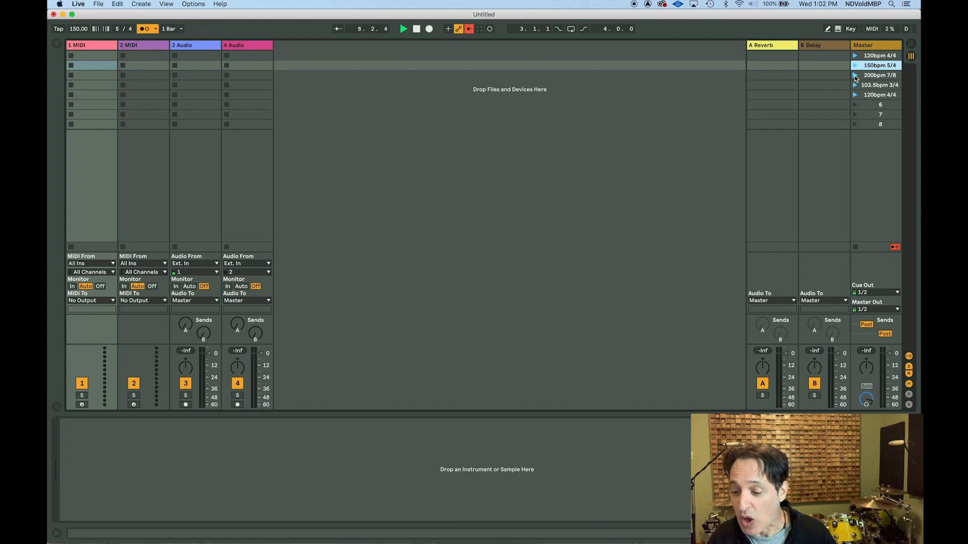
left_click(855, 75)
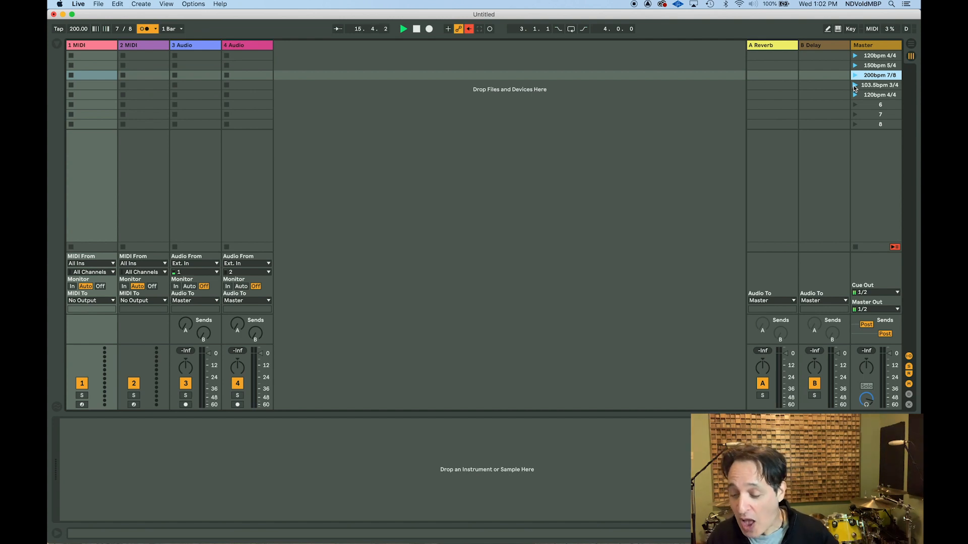
left_click(855, 85)
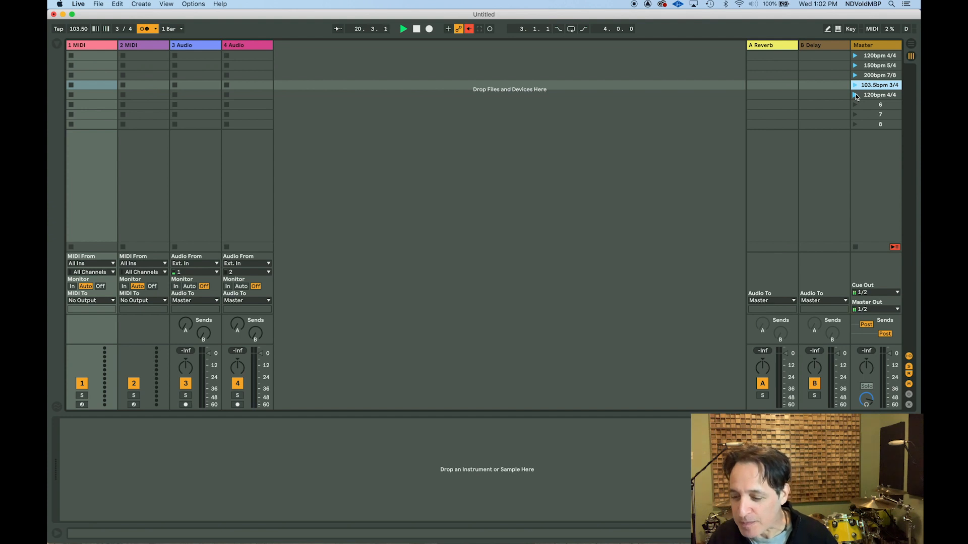
left_click(856, 95)
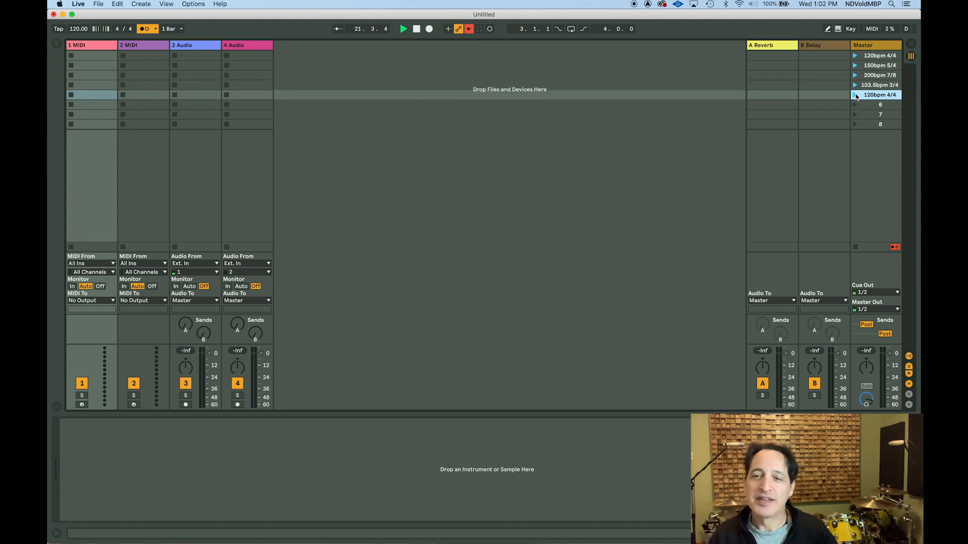